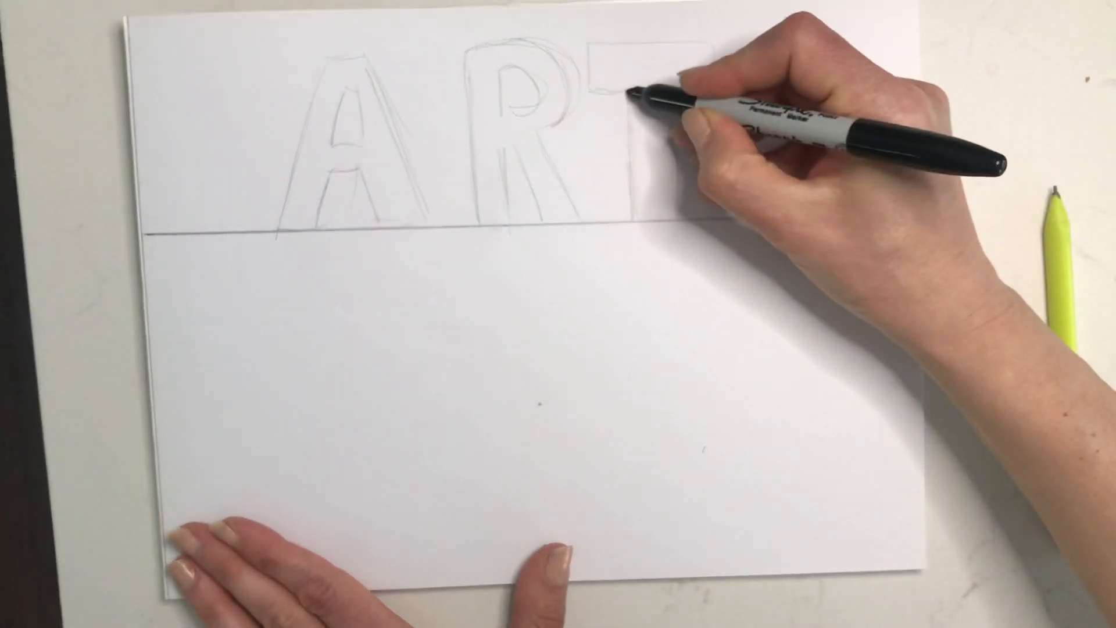
- Ink the left vertical edge of the T's stem with the black marker
left_click_drag(640, 93, 637, 220)
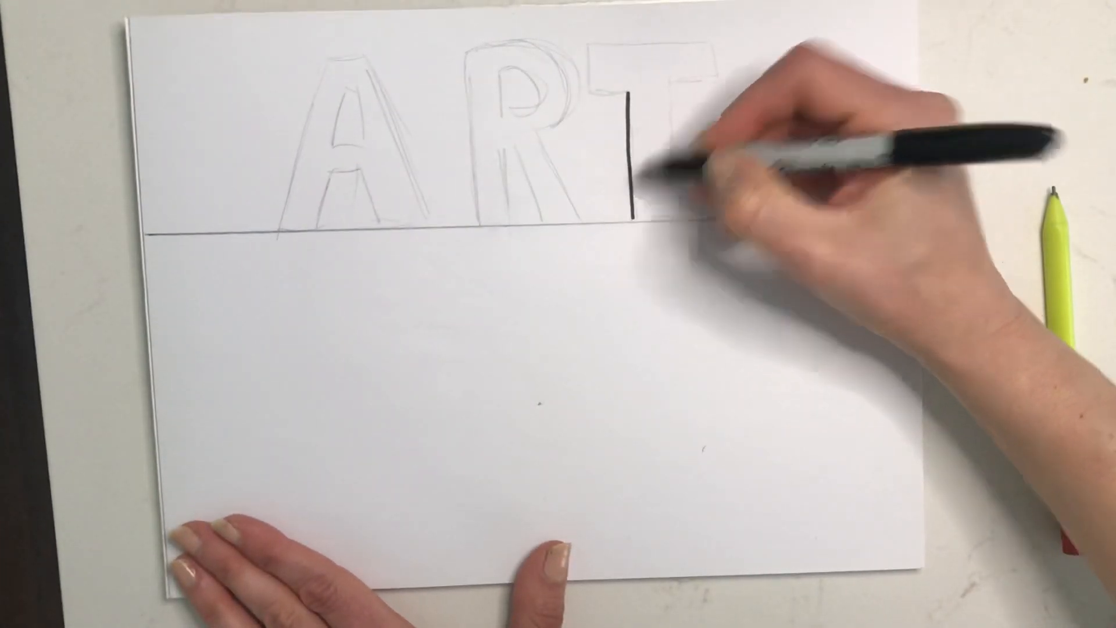